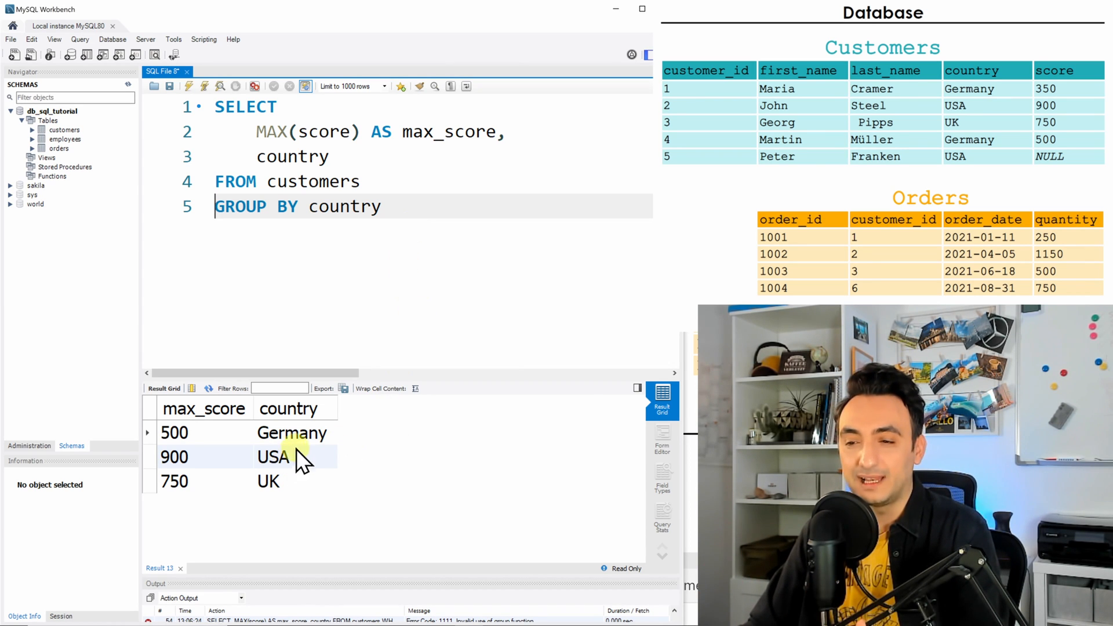
mouse_move(424, 221)
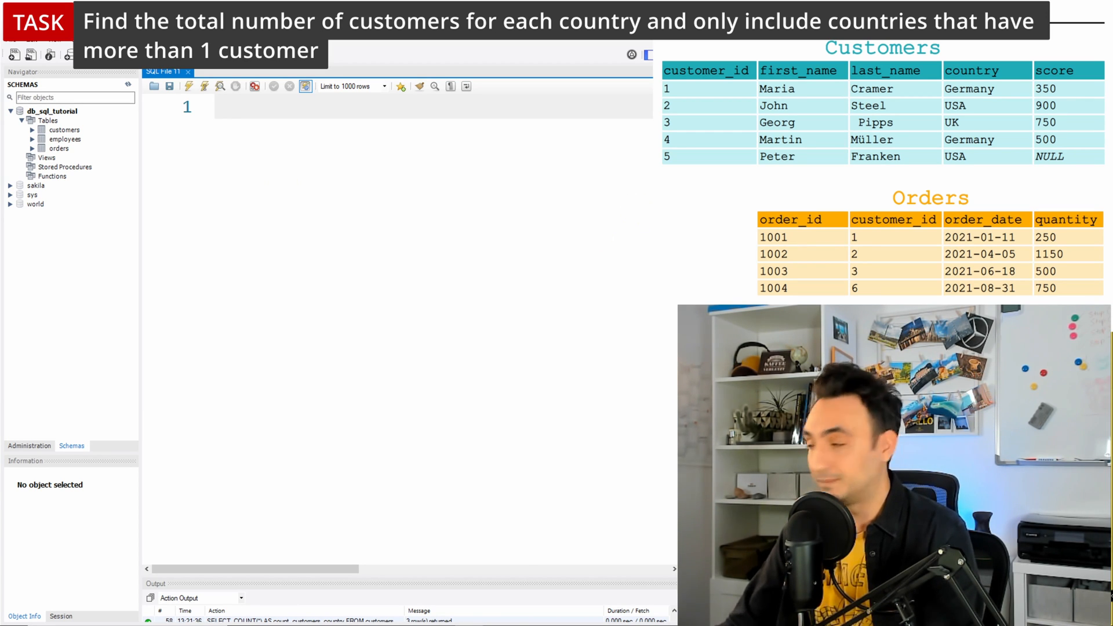
Write SELECT * FROM customers and run it to list all five customer rows
type("SELECT *")
type("FRO")
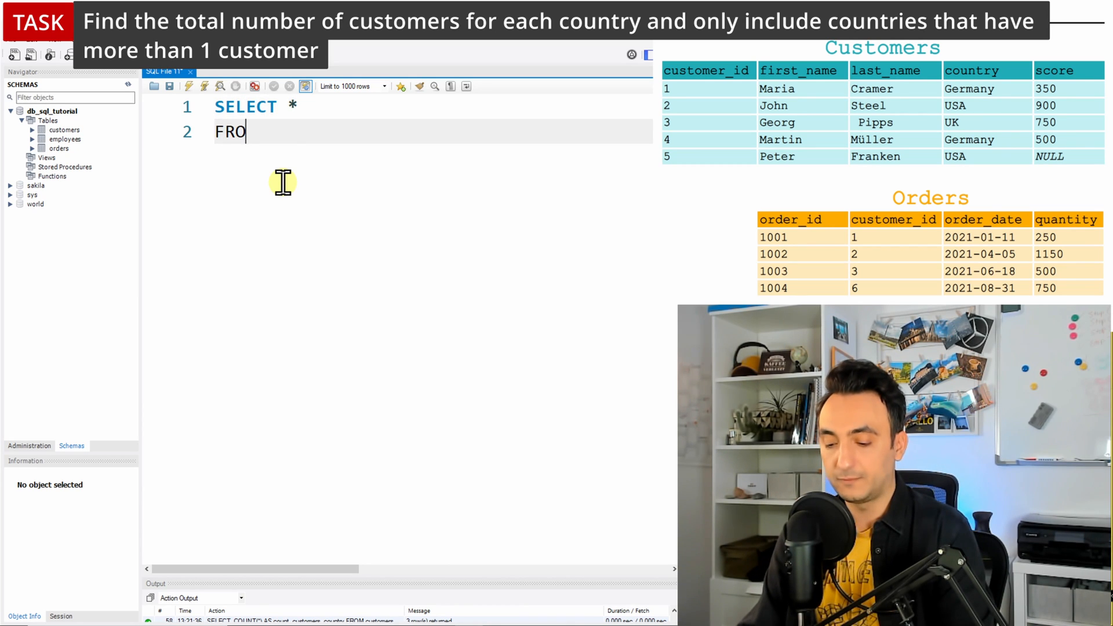
type("M customers")
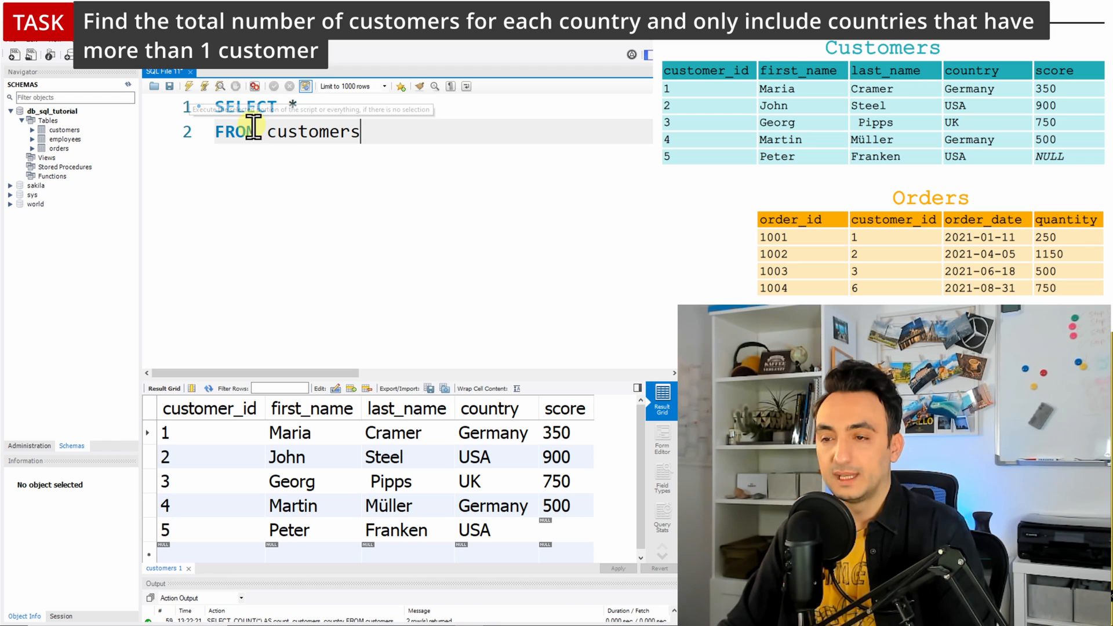
mouse_move(429, 149)
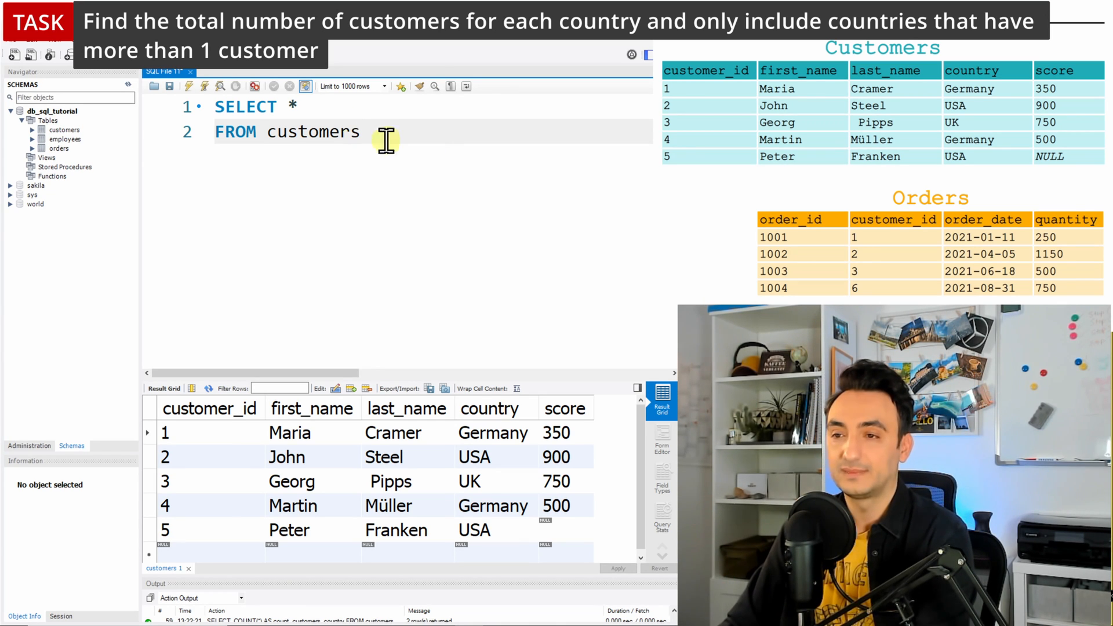
Change the column list to COUNT(*) AS total_customers, country
key("Enter")
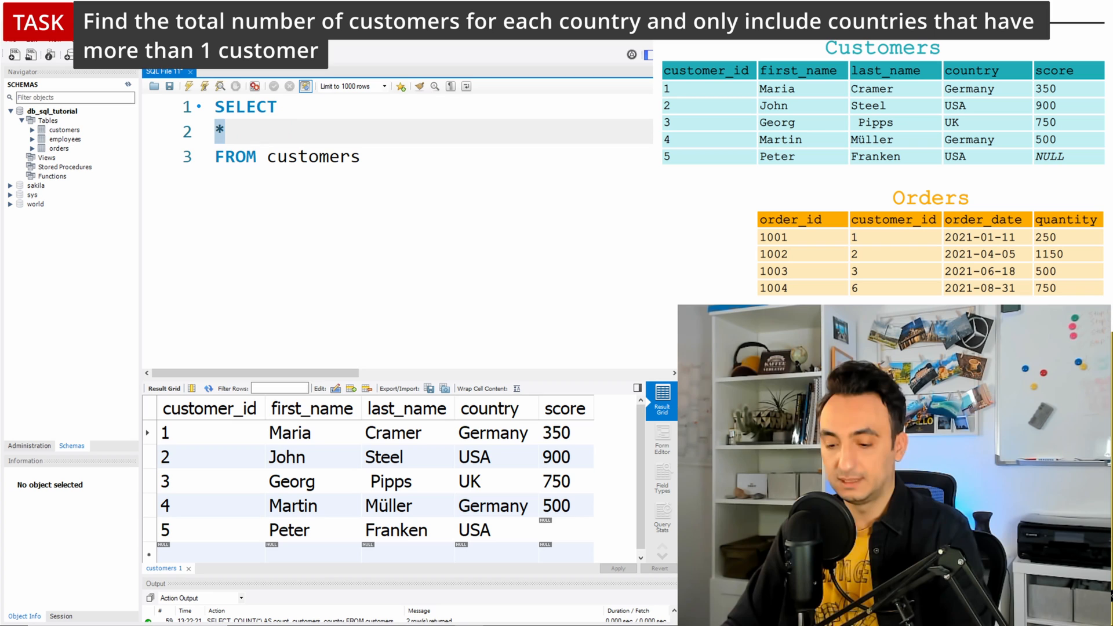
type("COUNT(")
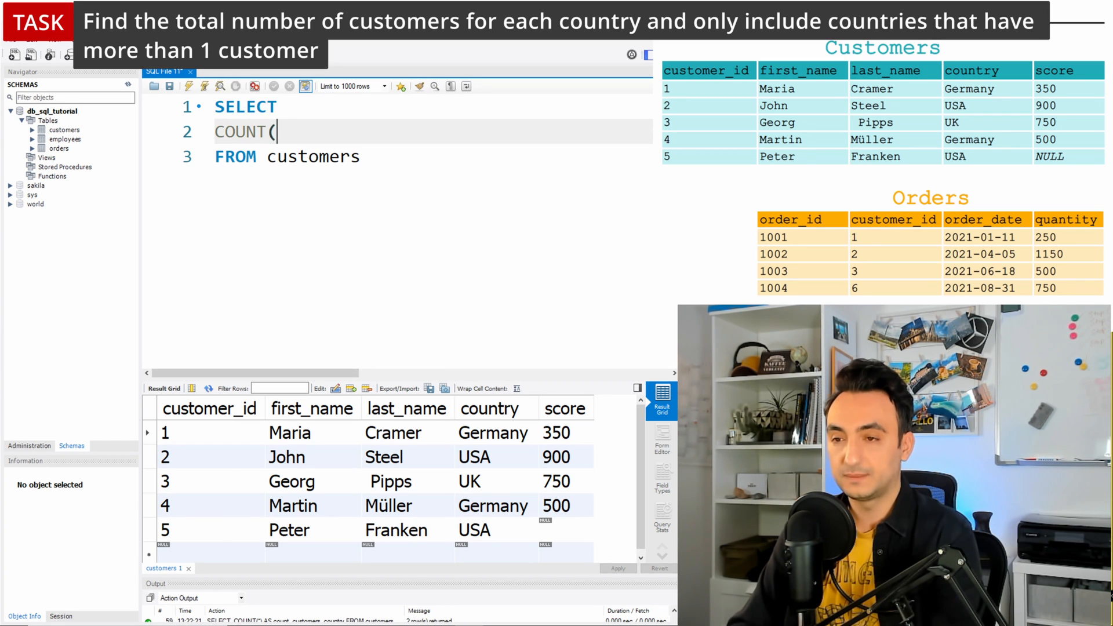
type("*)")
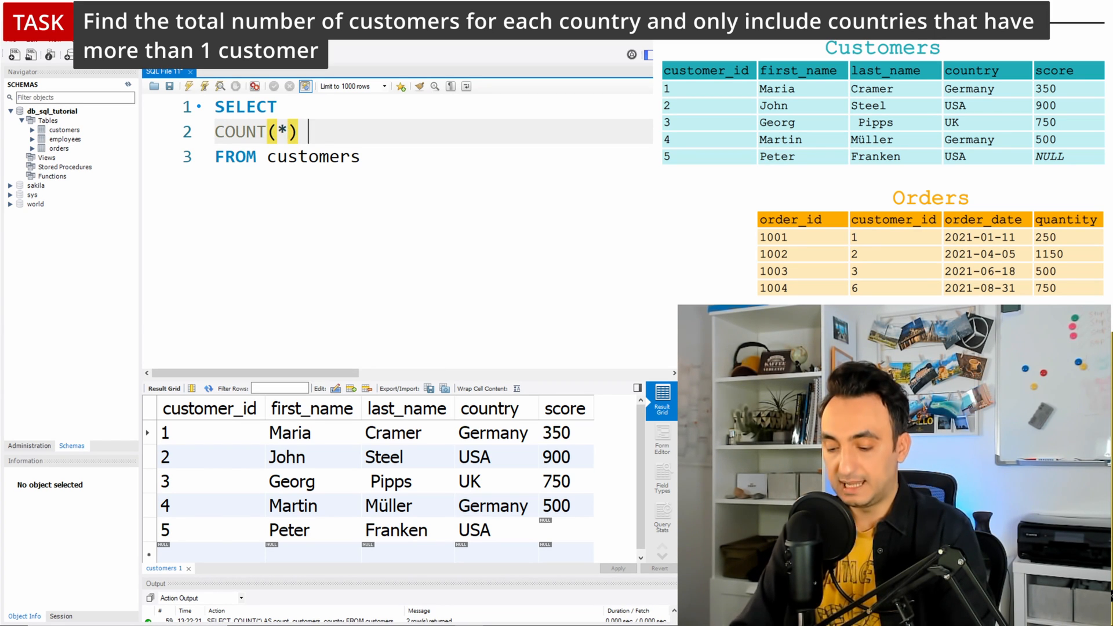
type("AS count_")
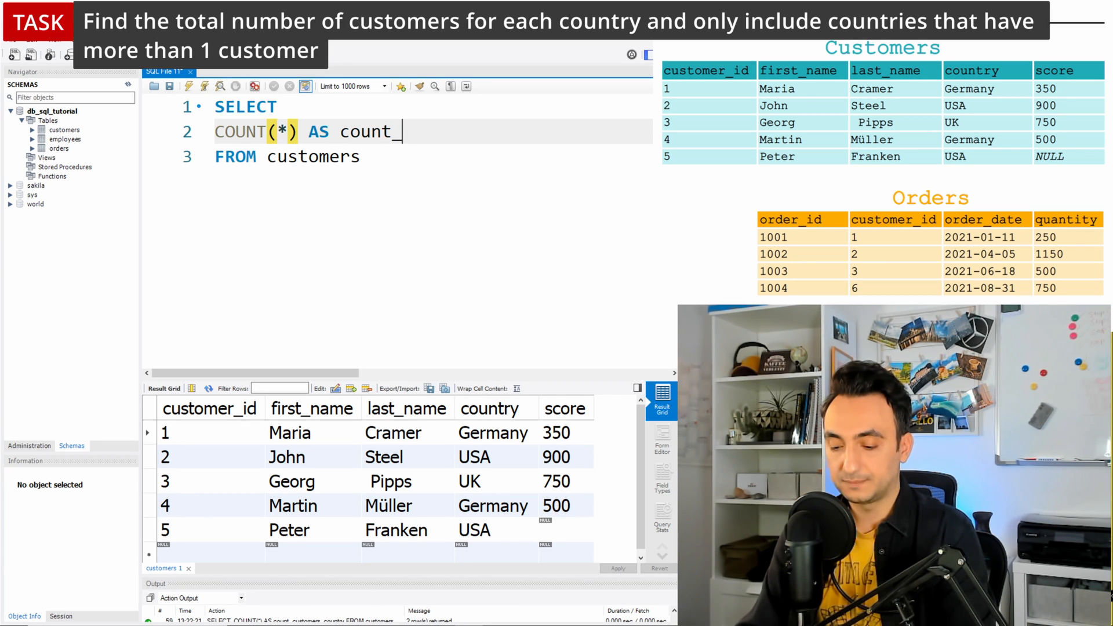
type("total")
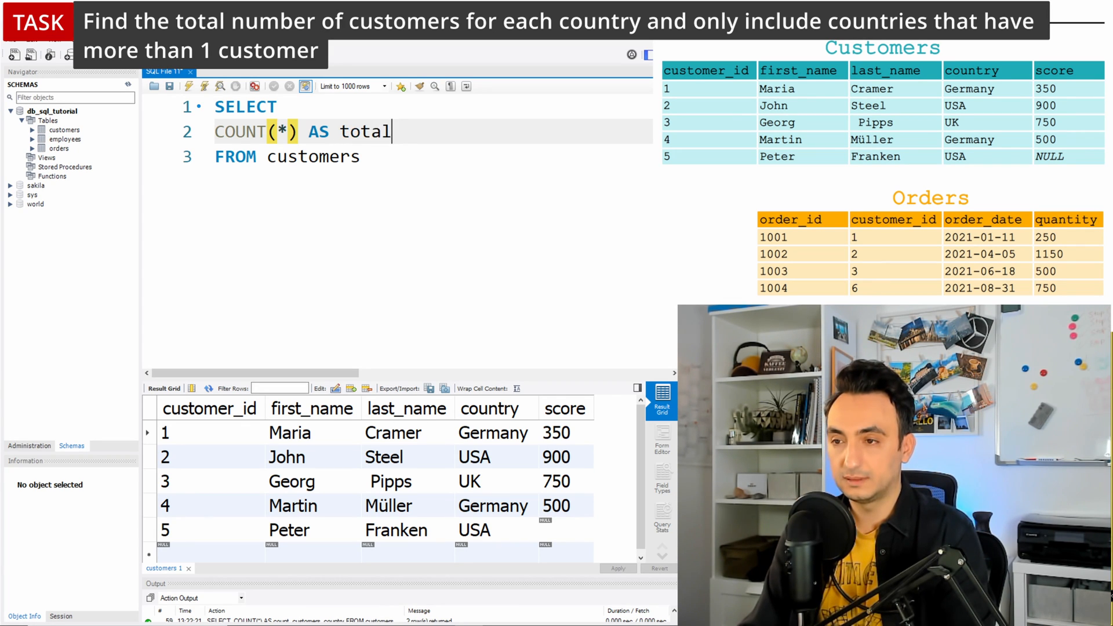
type("_customers,")
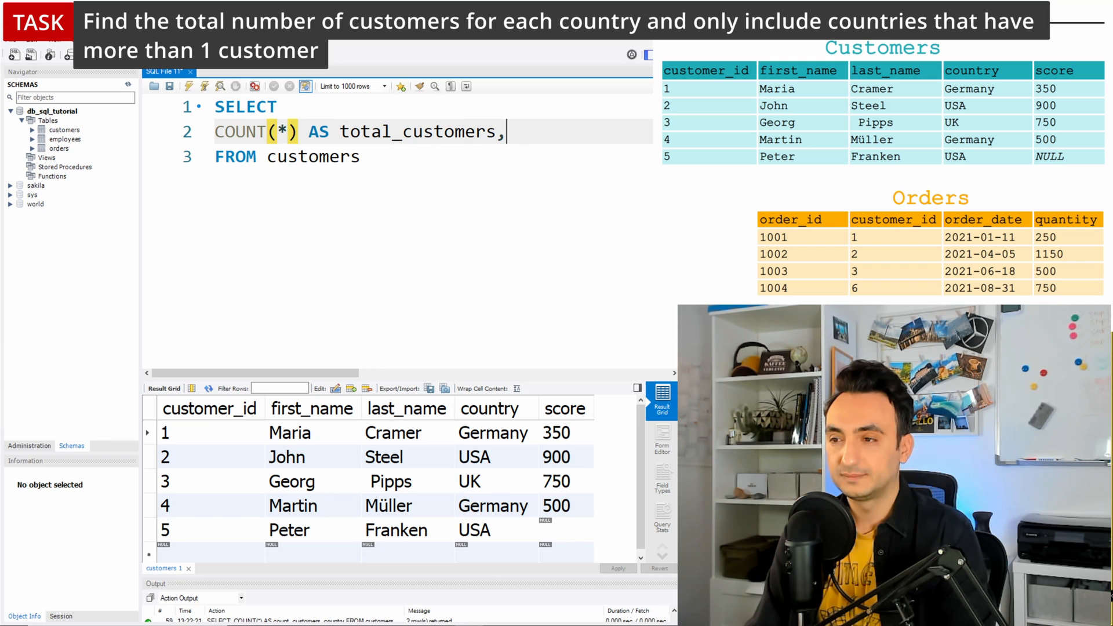
key("Enter")
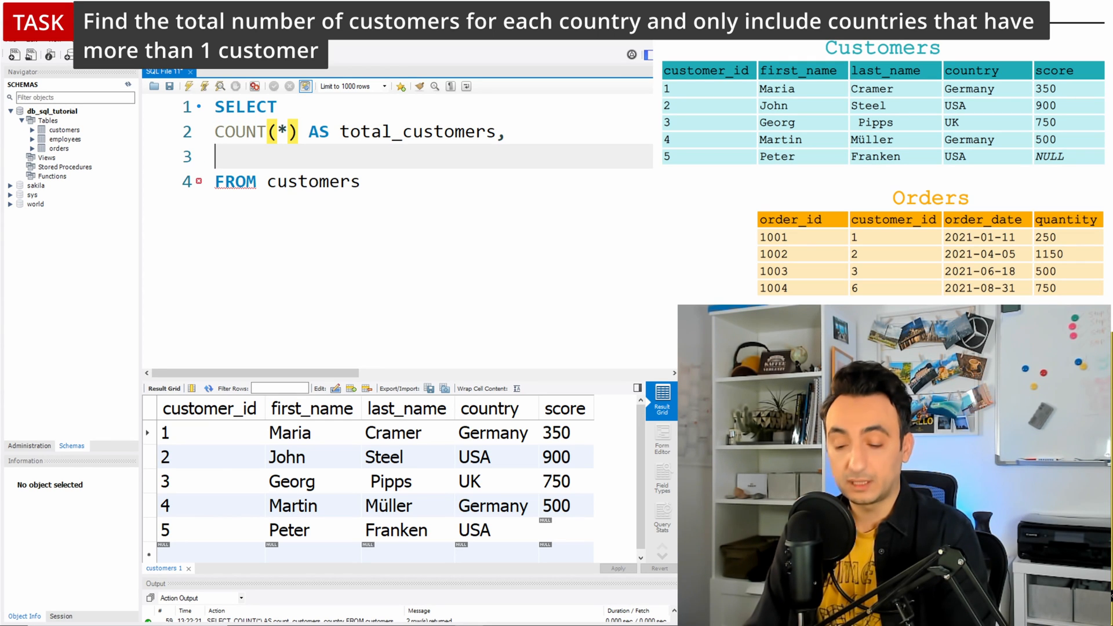
type("country")
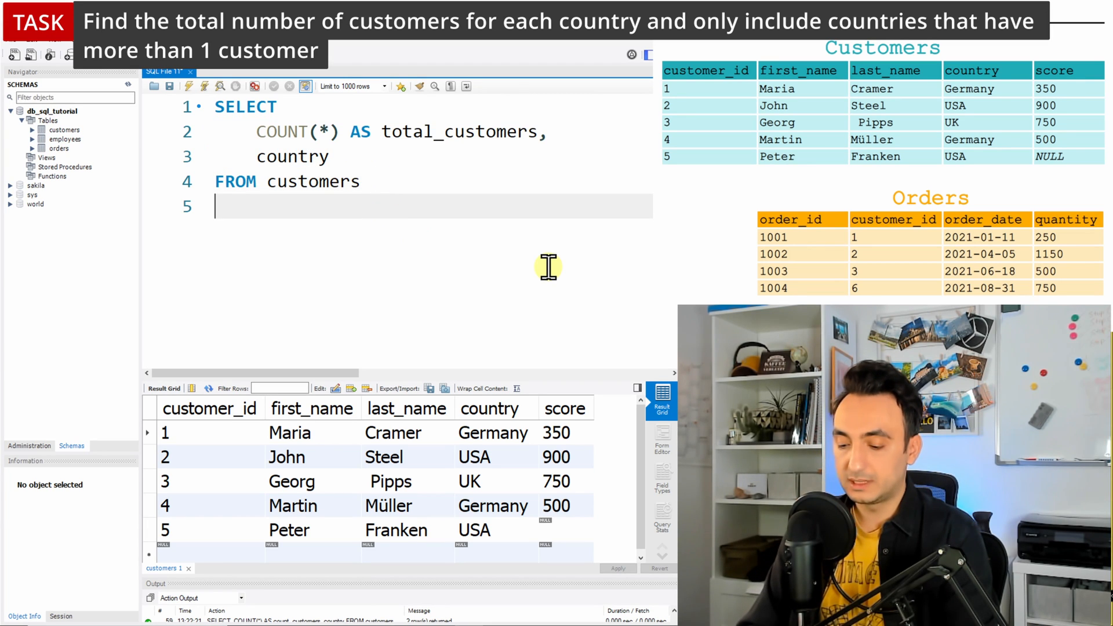
Add GROUP BY country and run the query, showing Germany 2, USA 2, UK 1
type("GROUP BY")
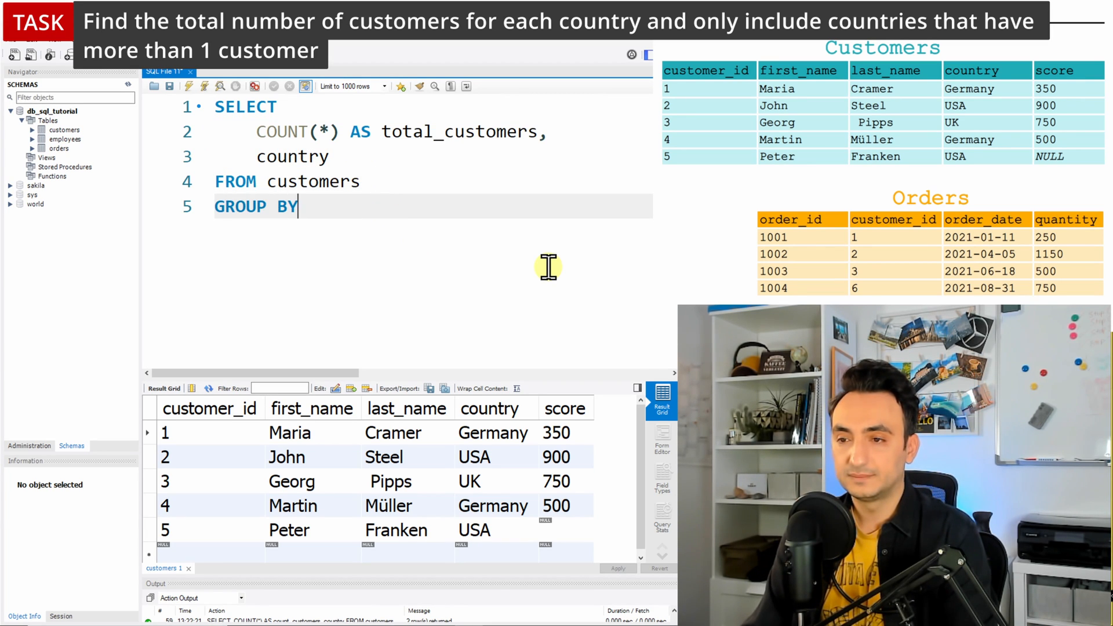
type("country")
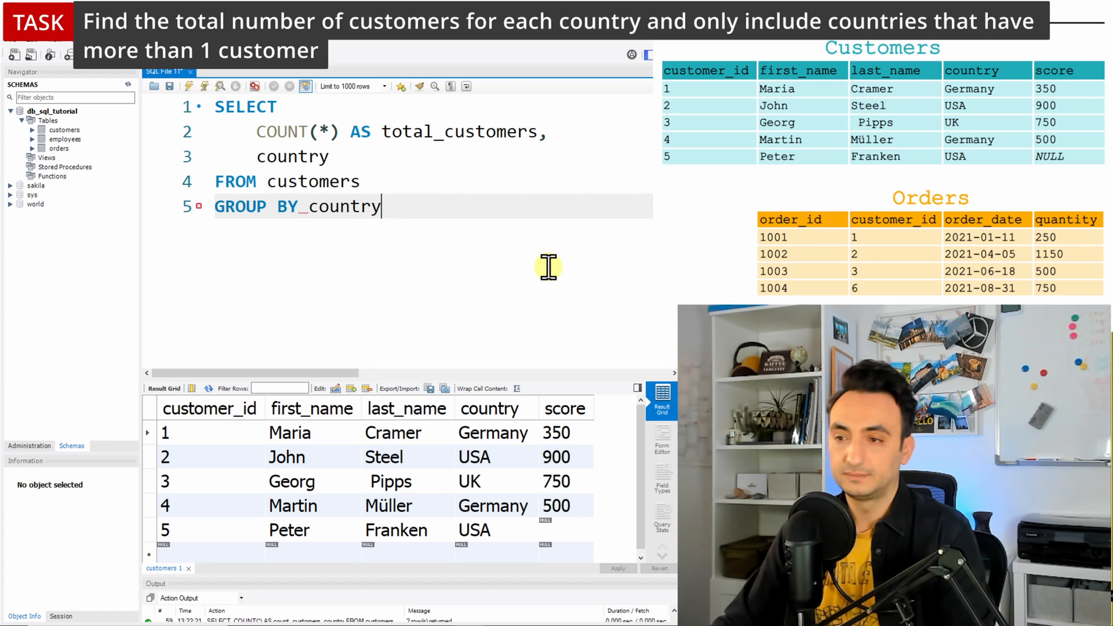
left_click(188, 86)
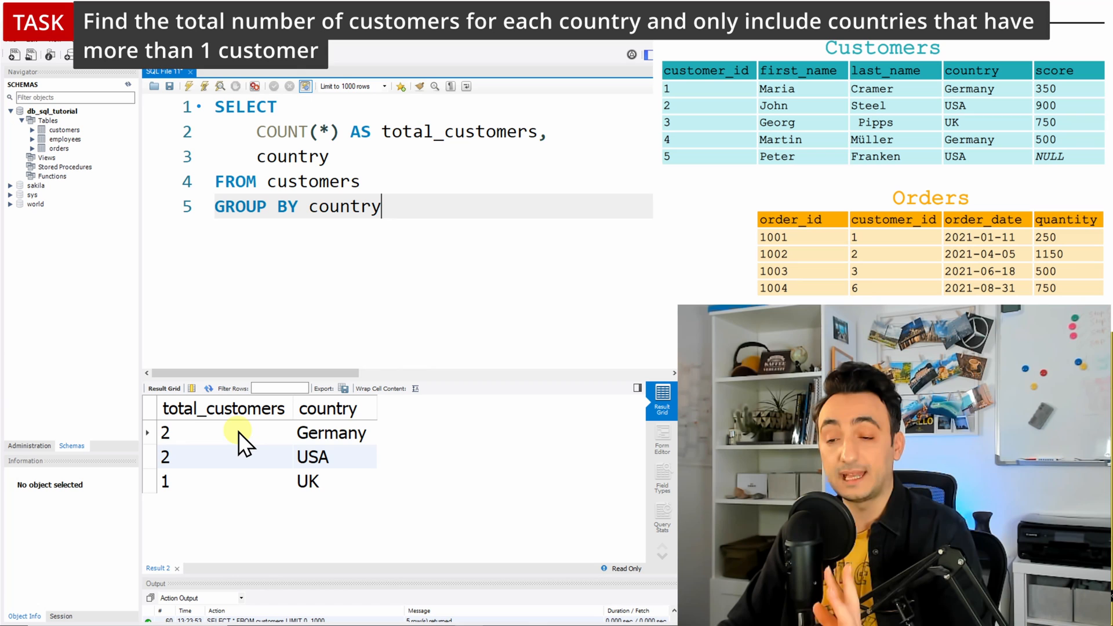
mouse_move(621, 348)
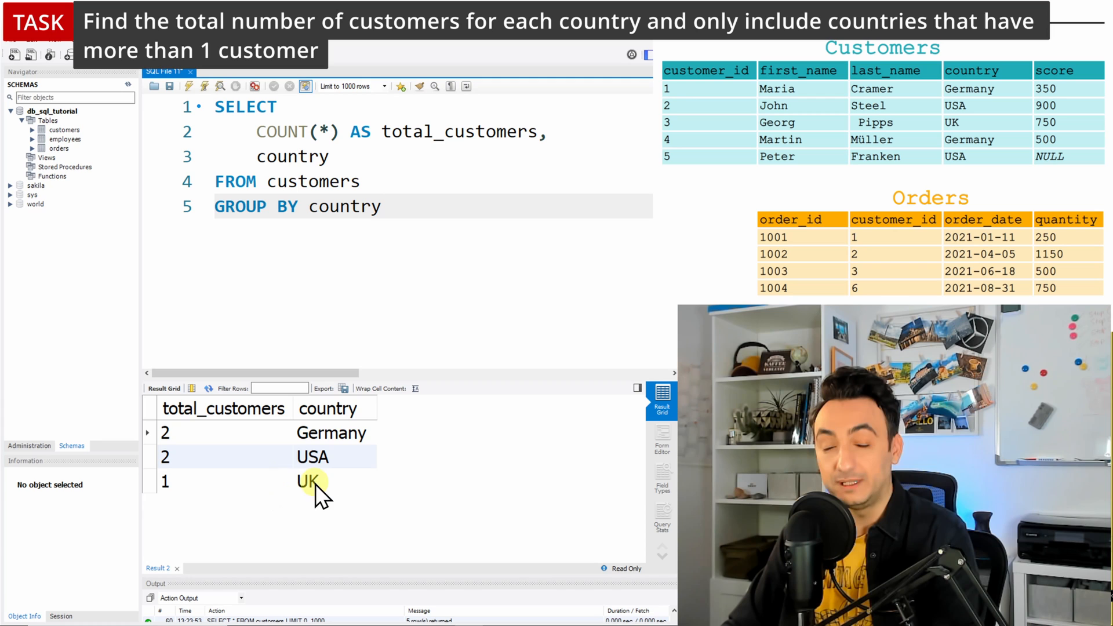
mouse_move(262, 449)
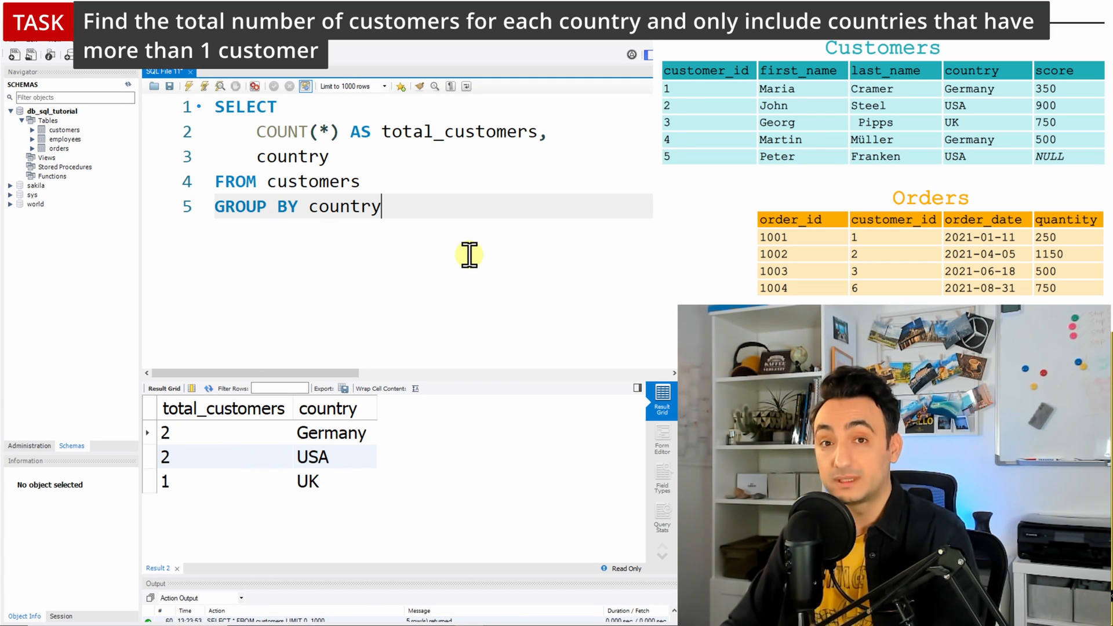
Add HAVING COUNT(*) > 1 and run the query, leaving Germany 2 and USA 2
key("Enter")
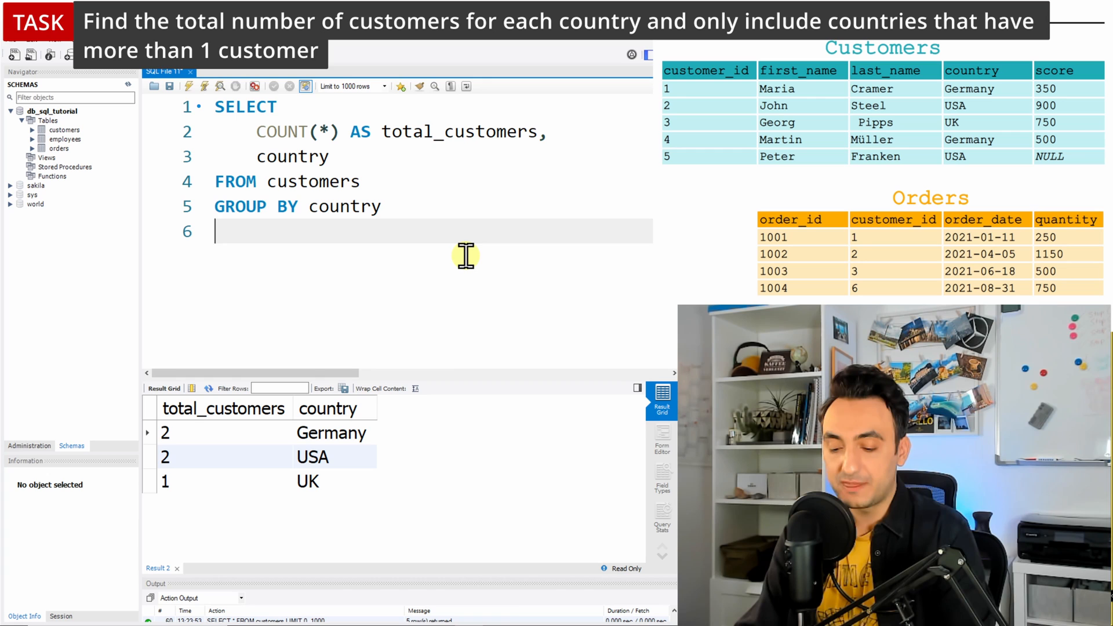
type("HAVING")
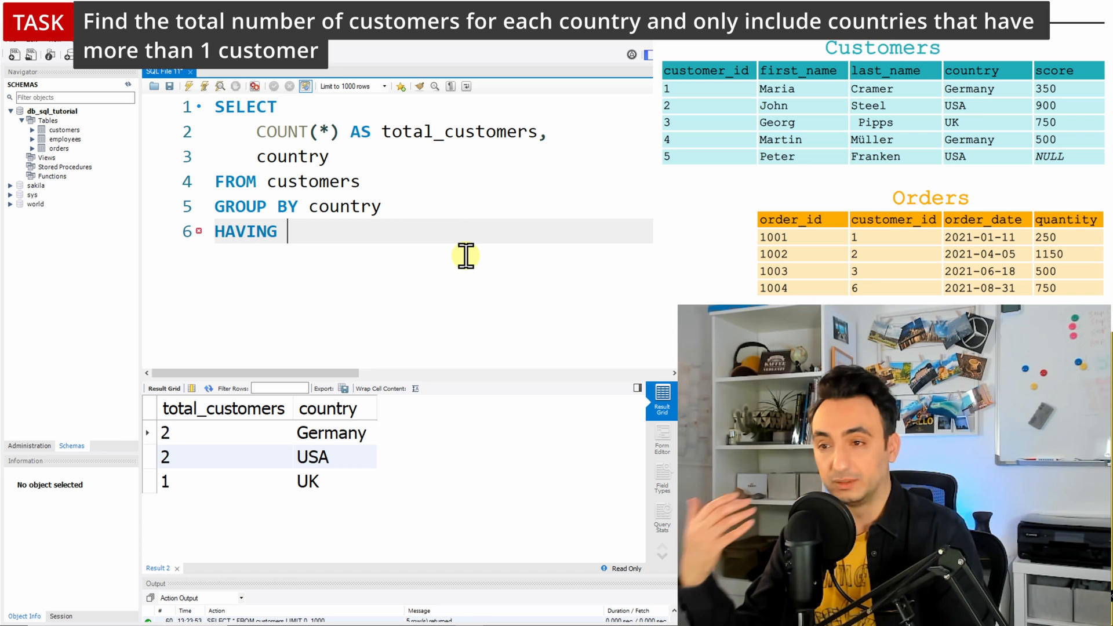
mouse_move(462, 250)
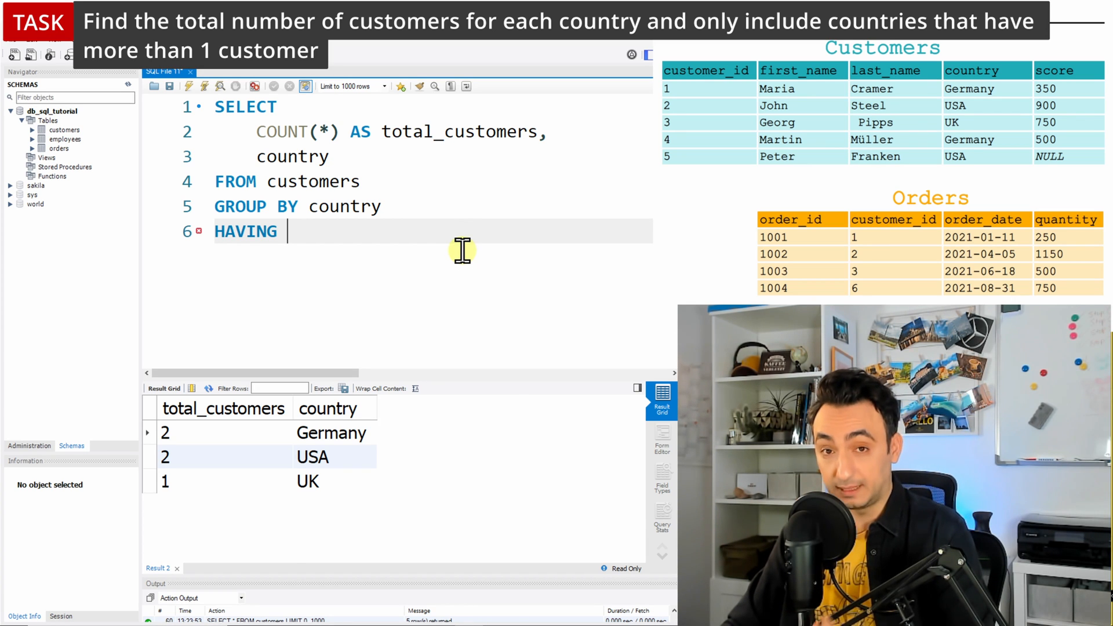
mouse_move(421, 189)
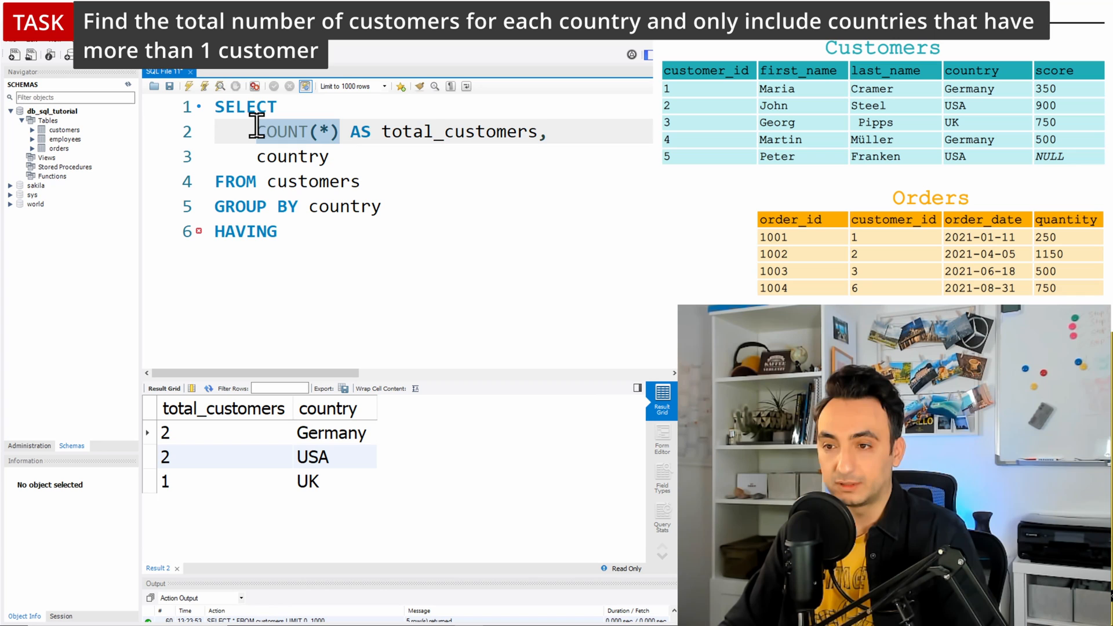
type("COUNT(*)")
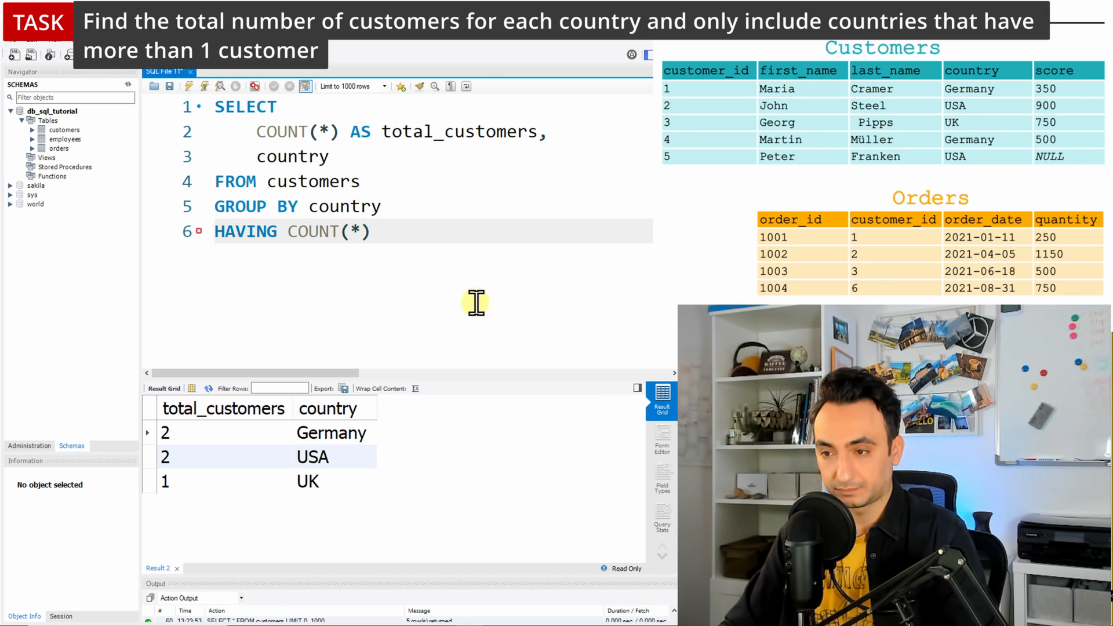
type(">")
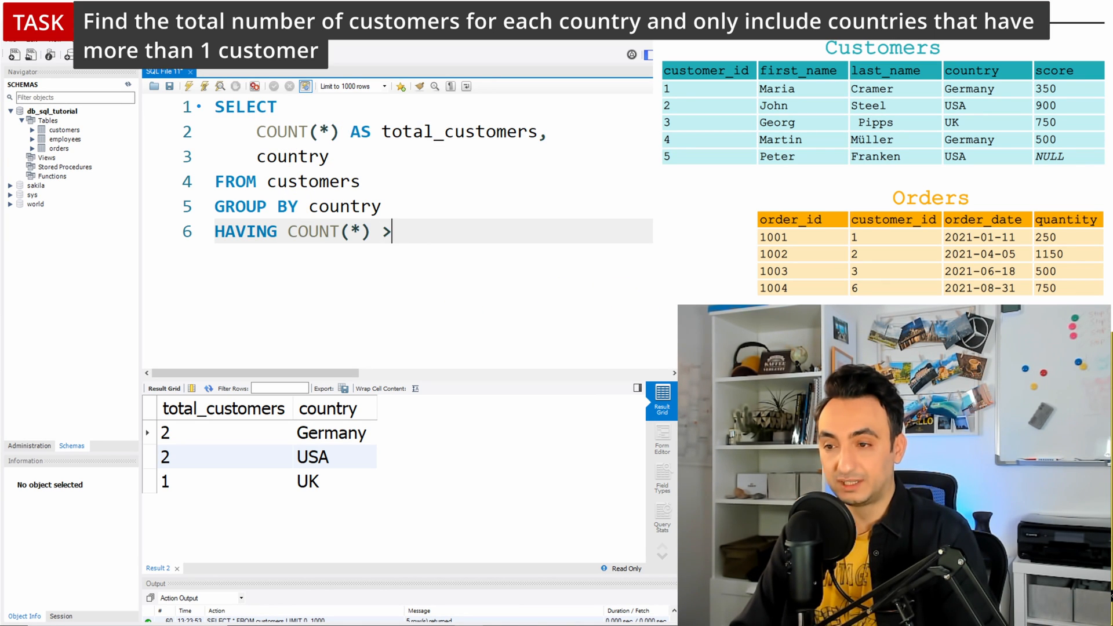
type("1")
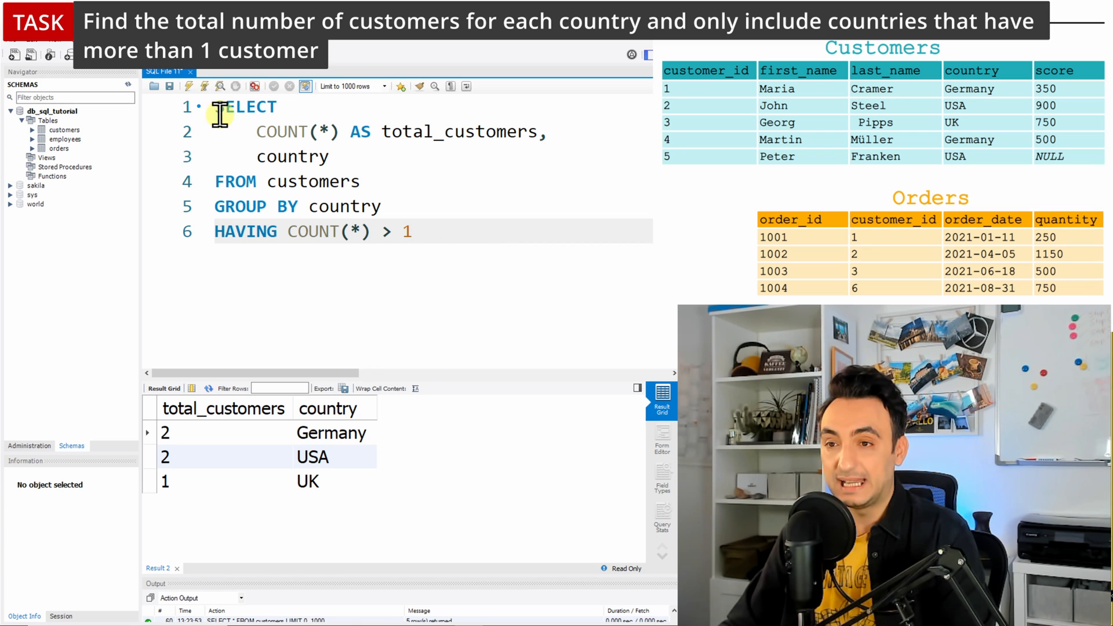
left_click(206, 86)
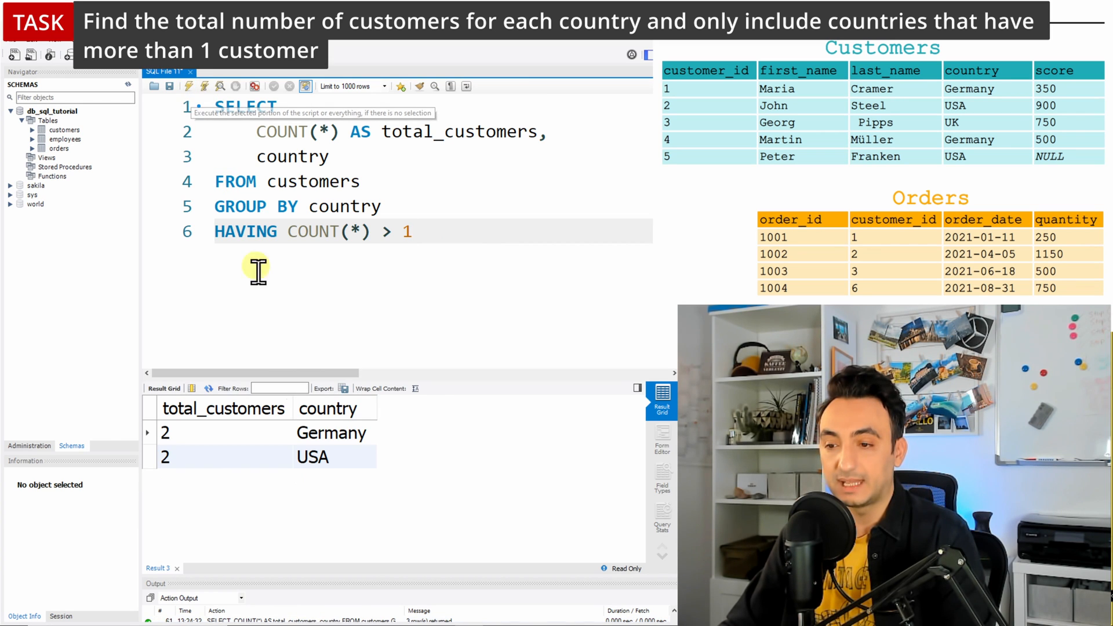
mouse_move(337, 501)
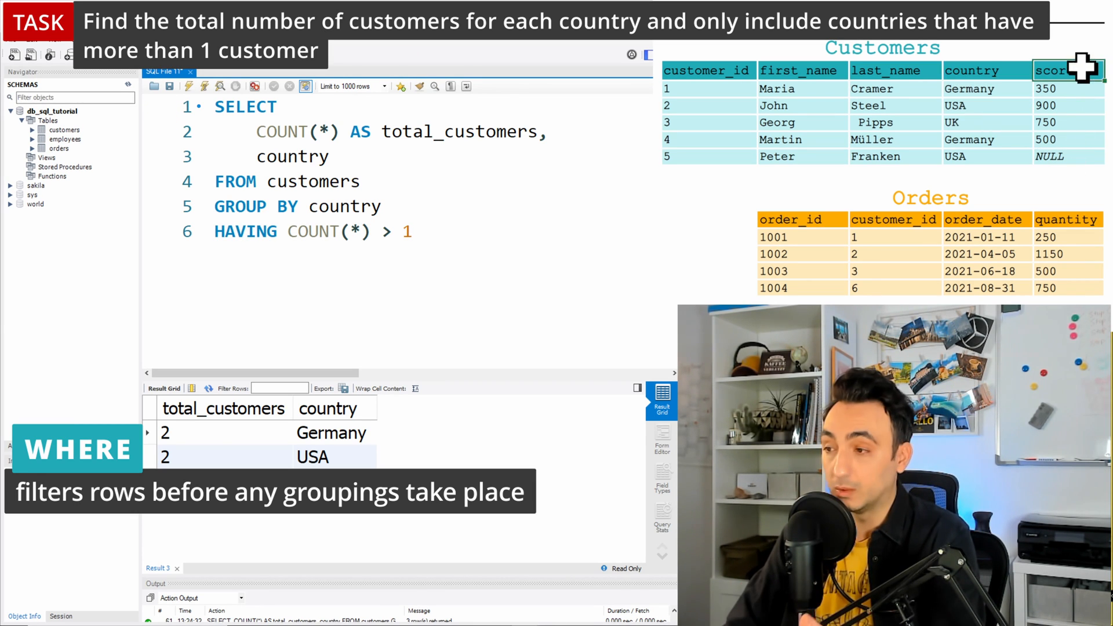
mouse_move(729, 67)
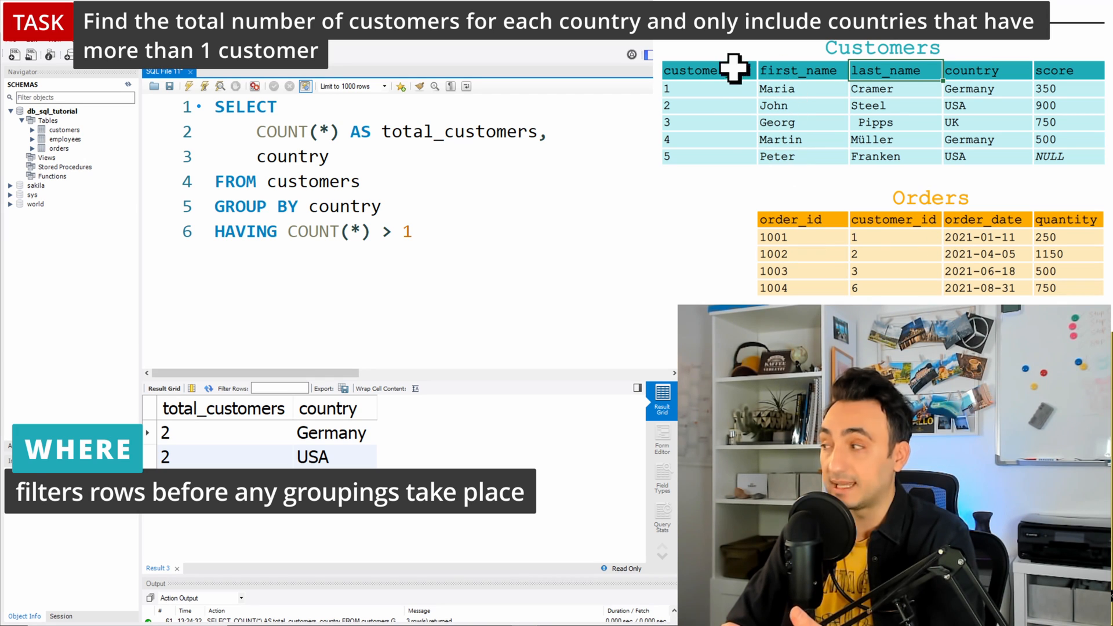
mouse_move(945, 247)
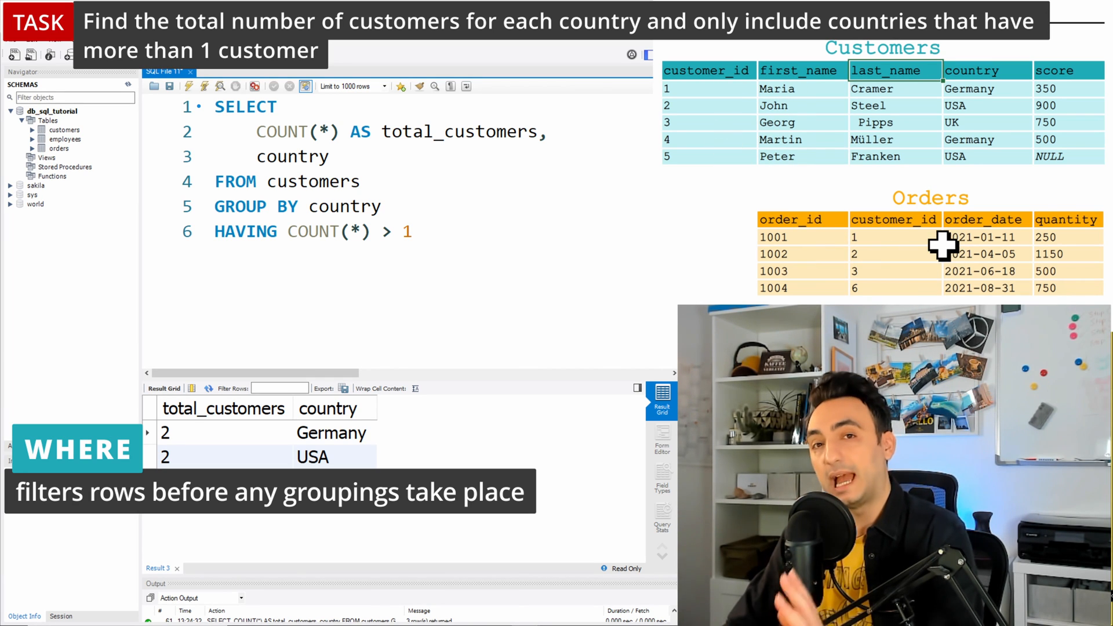
mouse_move(944, 202)
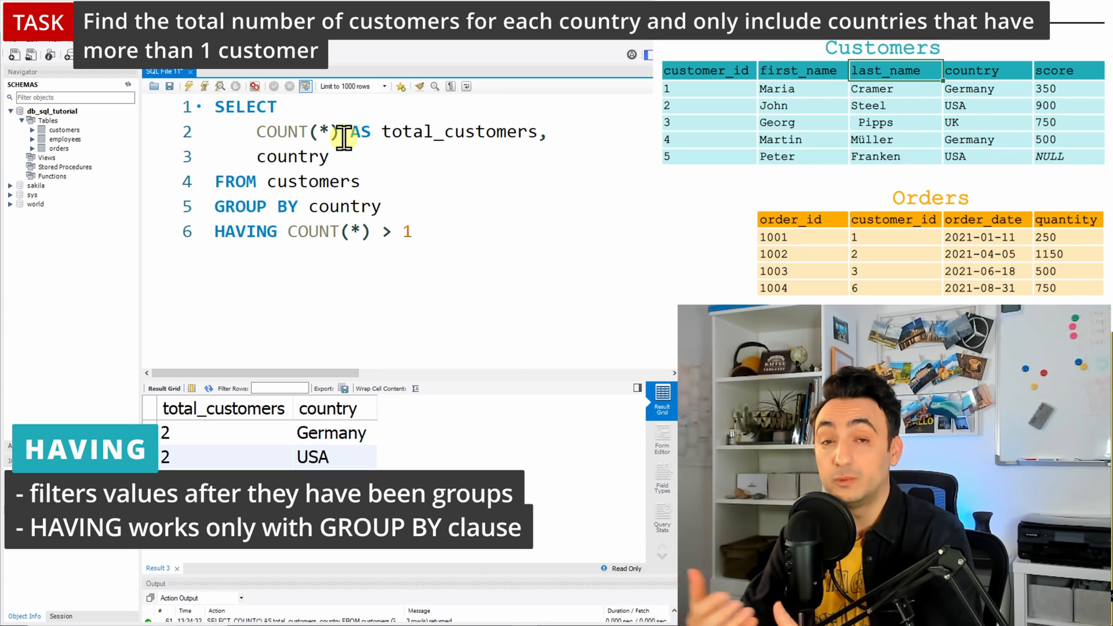
mouse_move(267, 232)
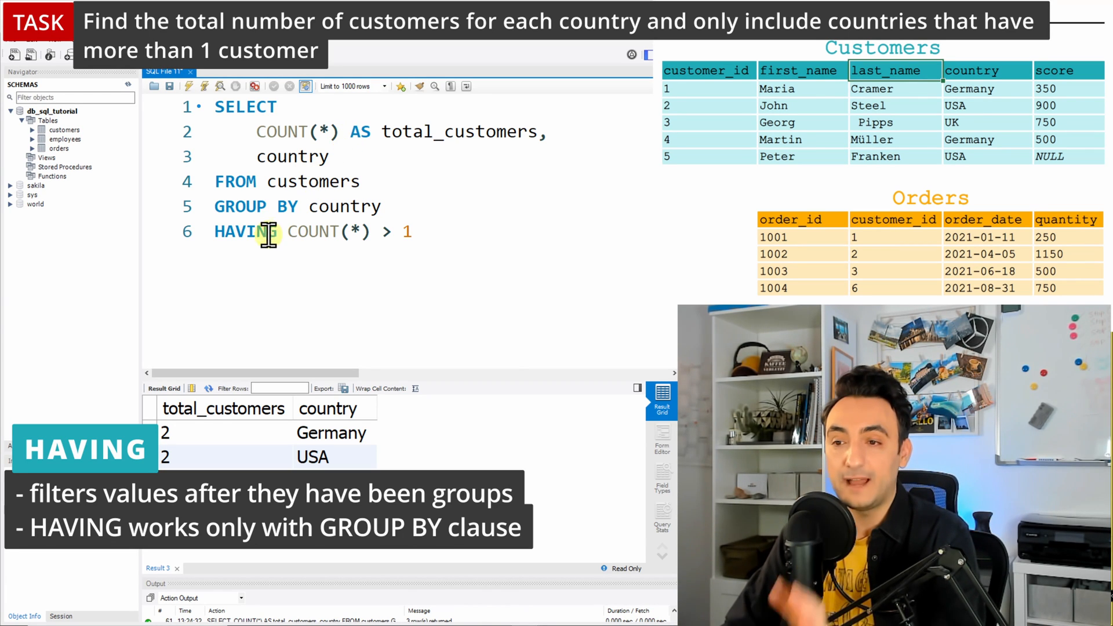
double_click(245, 231)
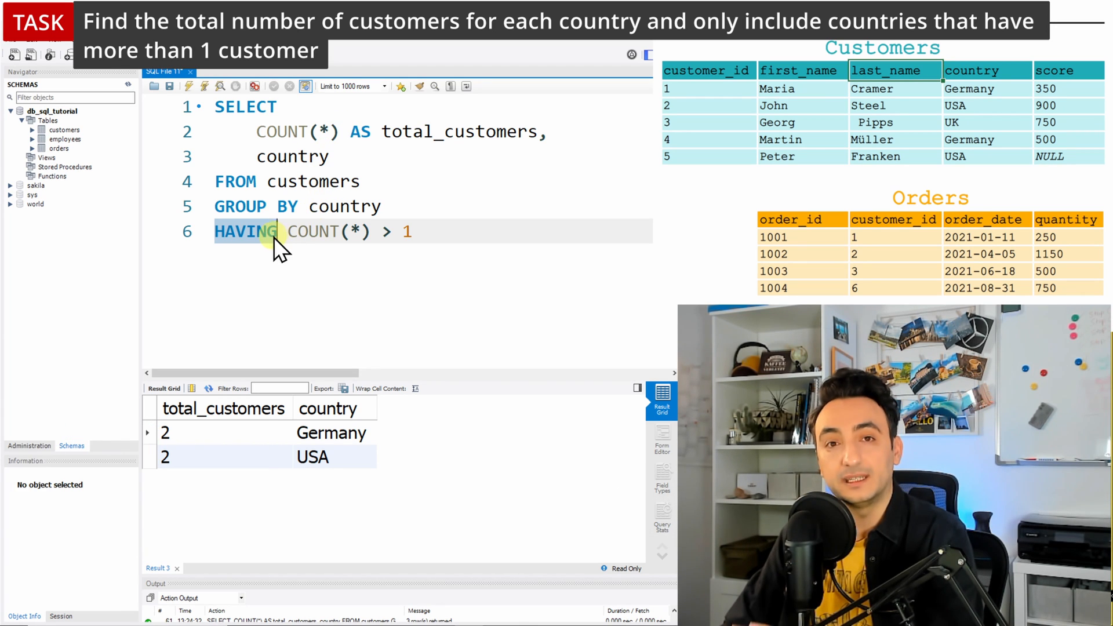
mouse_move(307, 182)
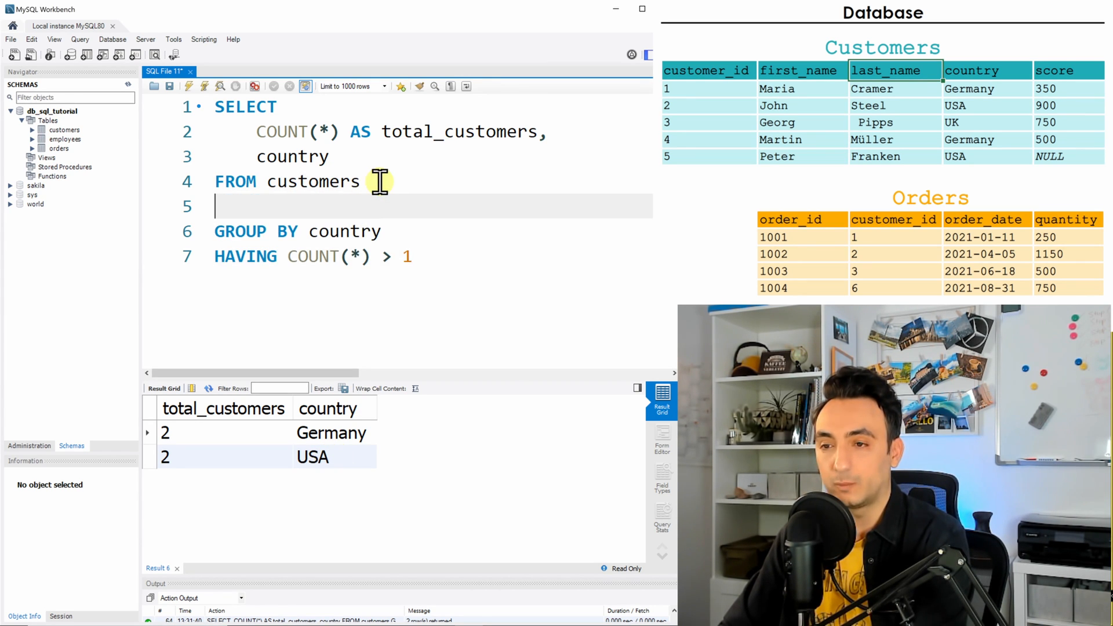
Add WHERE country != 'USA' before the grouping so only Germany 2 remains
type("WHERE country != '")
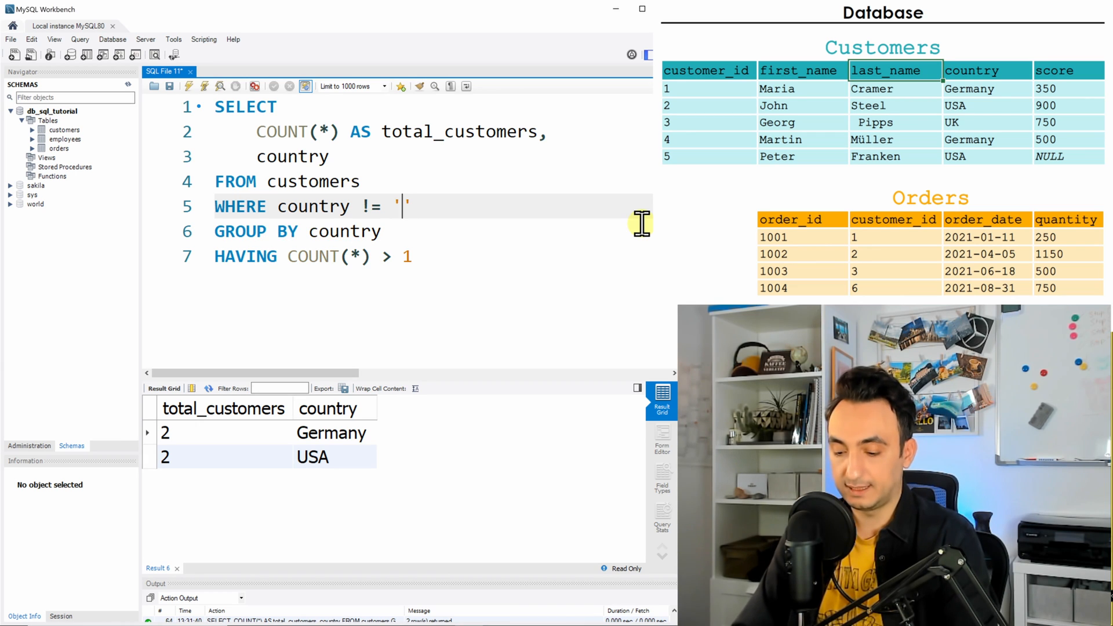
type("USA")
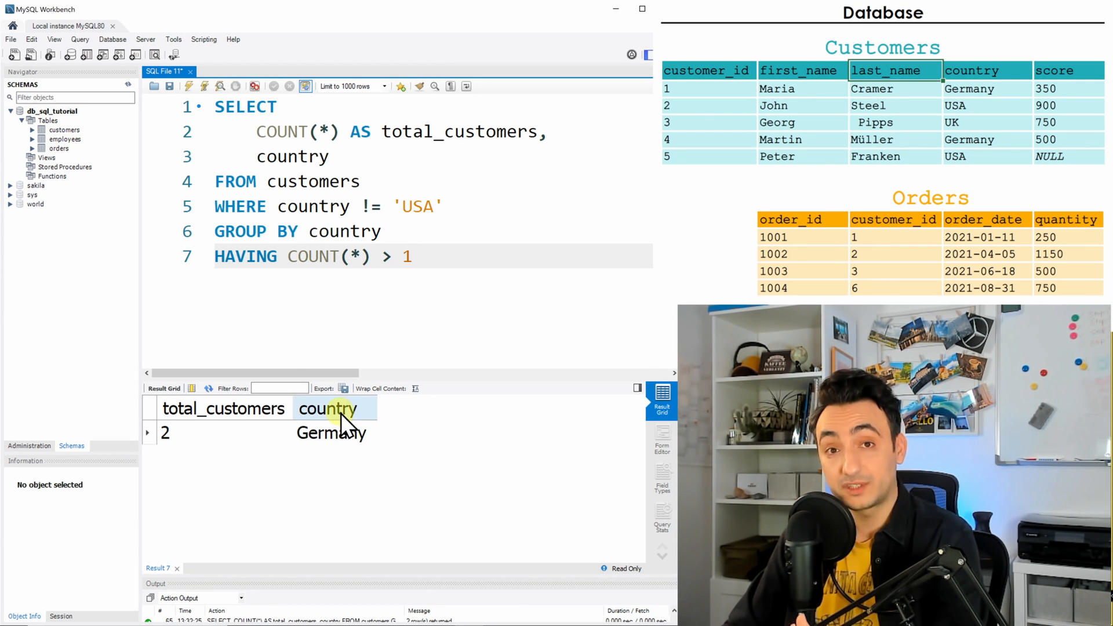
mouse_move(250, 210)
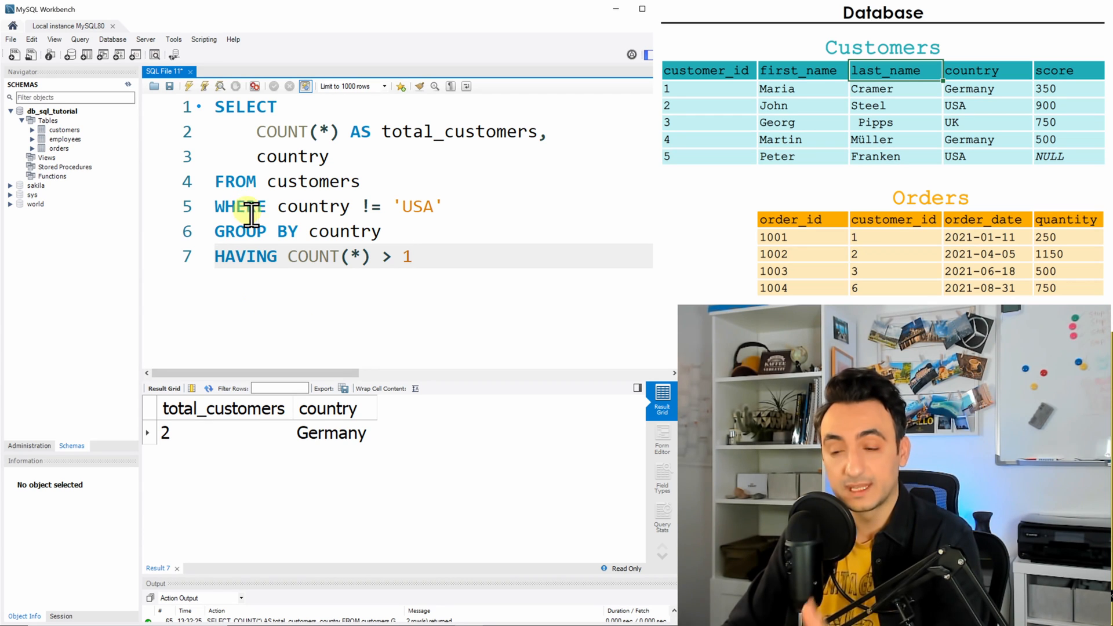
mouse_move(247, 443)
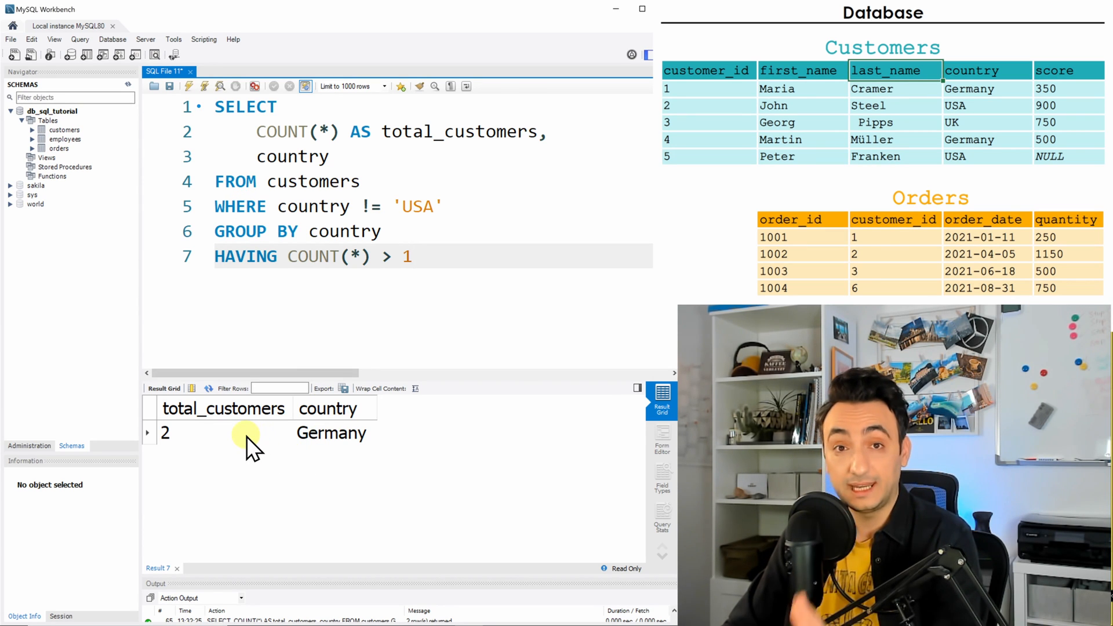